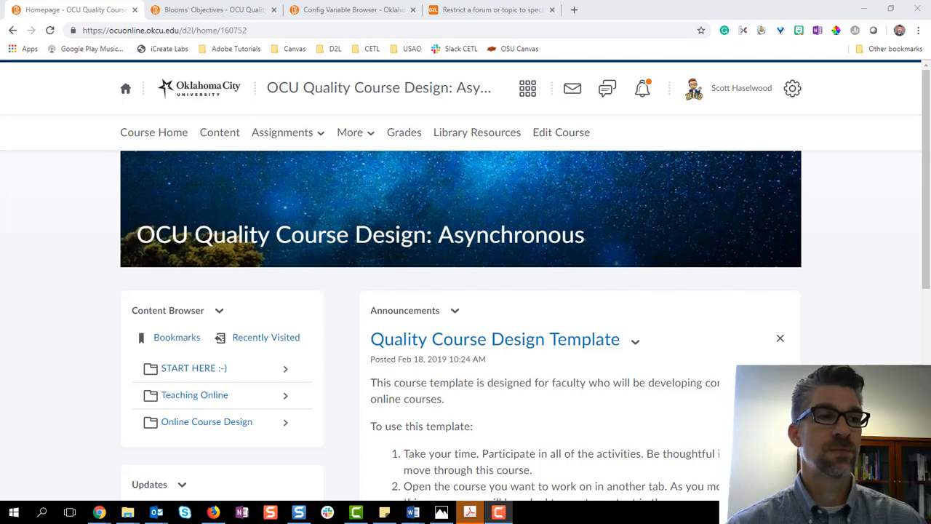
Go to Content, expand the Teaching Online unit and select its Teaching Online Pedagogy lesson.
click(220, 131)
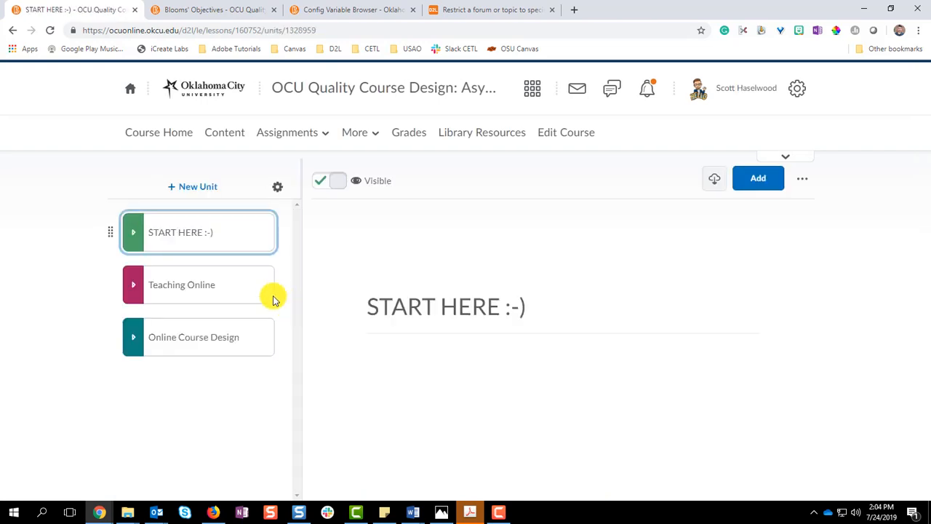
mouse_move(138, 284)
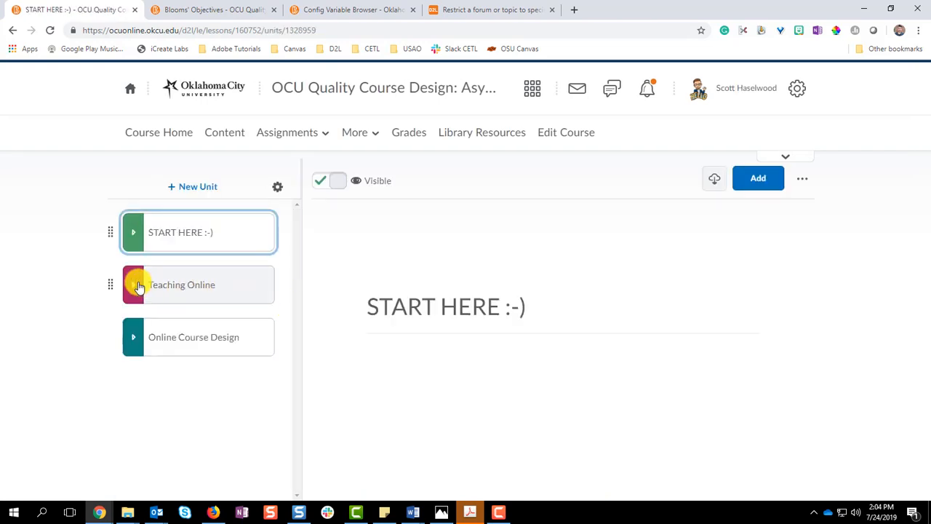
click(182, 284)
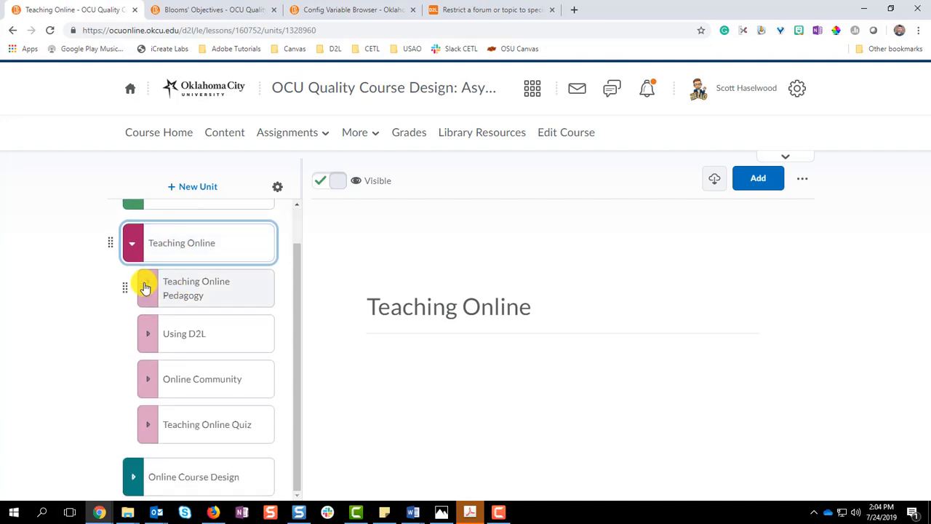
click(197, 288)
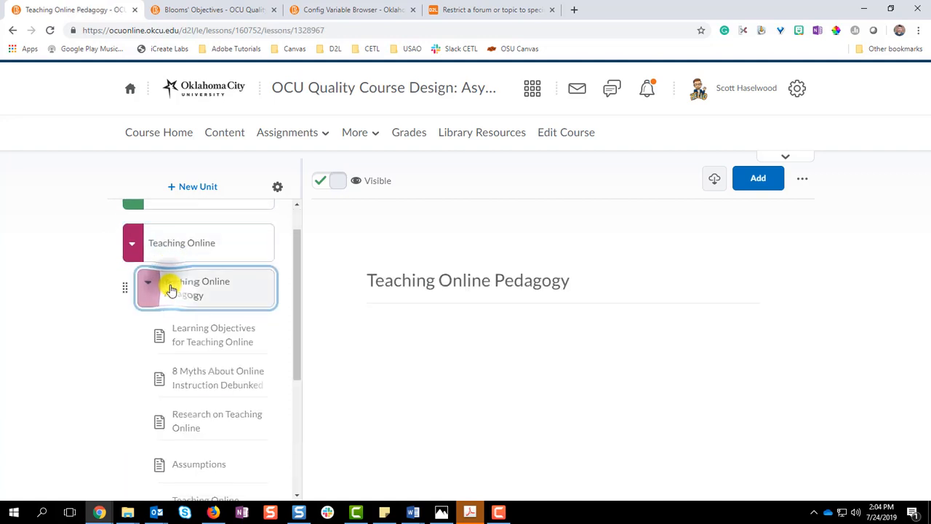
mouse_move(469, 317)
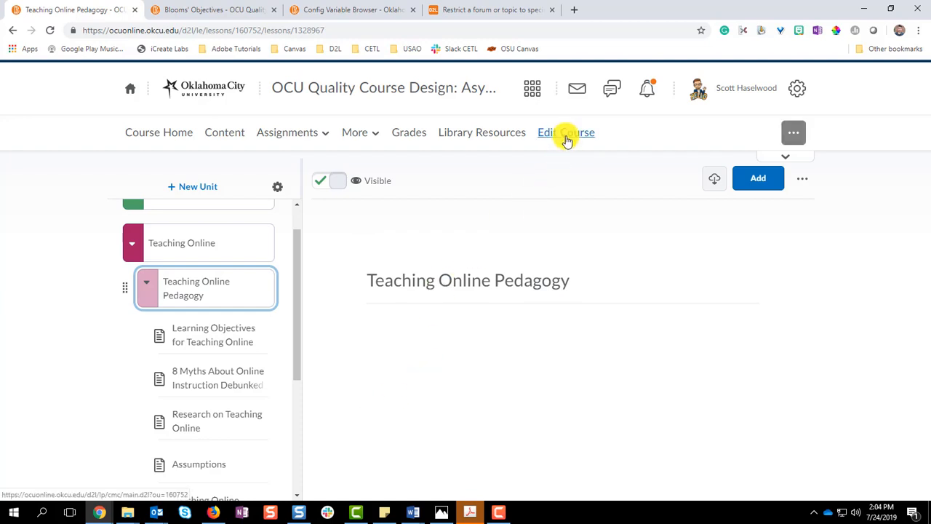
From Edit Course's administration tools, launch Manage Dates for the course.
click(566, 132)
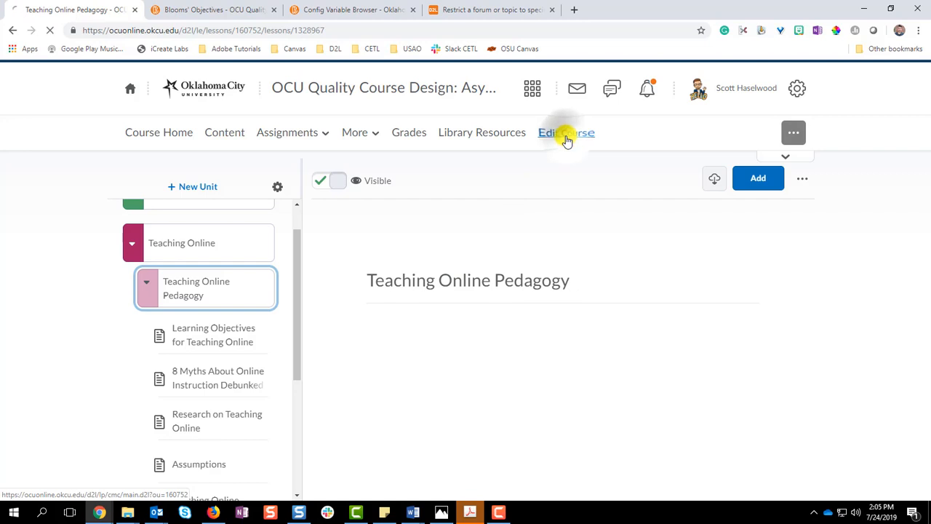
click(566, 133)
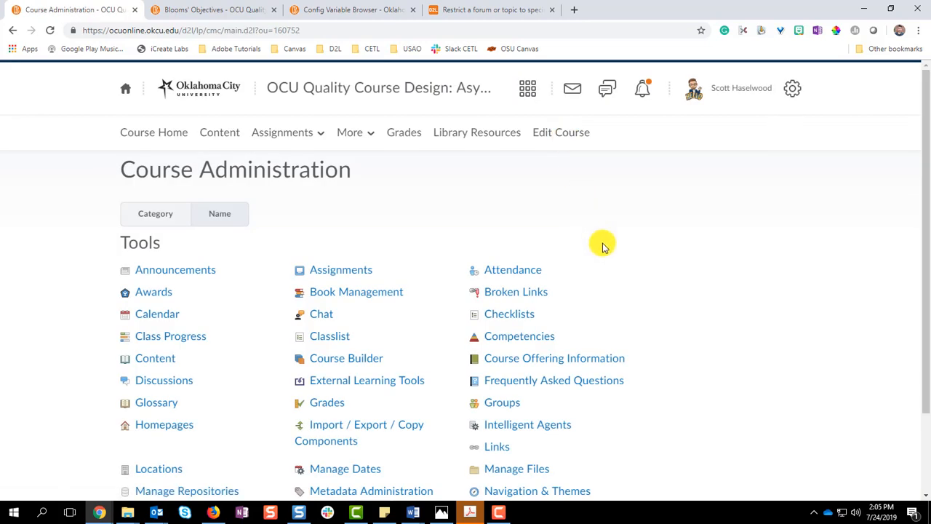
scroll(down, 3)
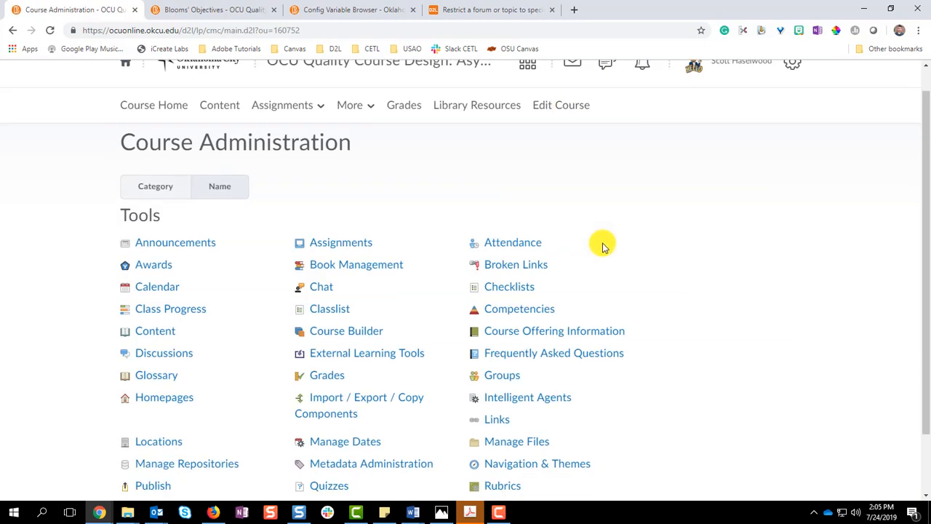
scroll(down, 3)
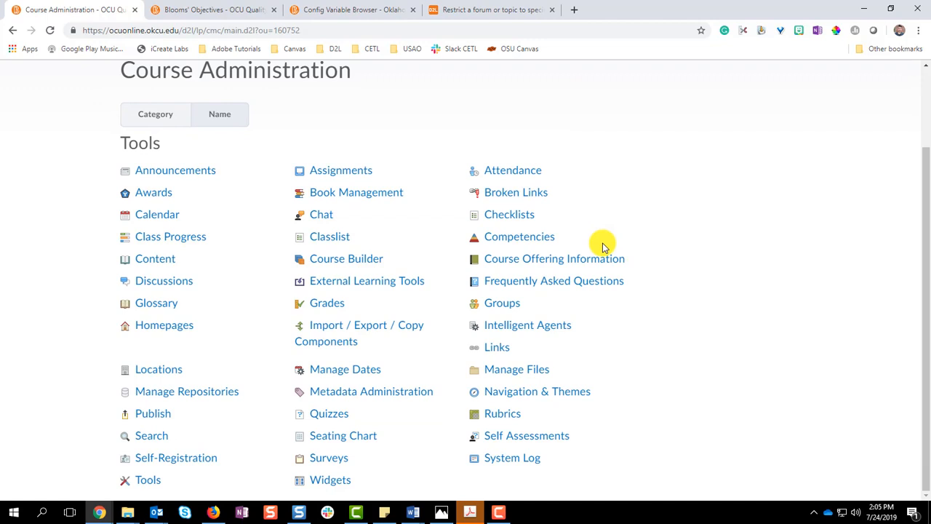
mouse_move(345, 370)
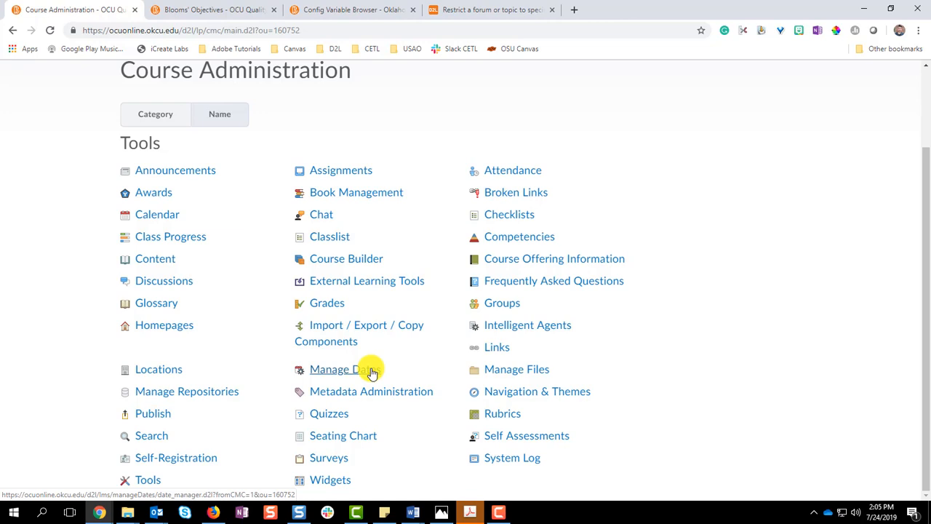
click(342, 370)
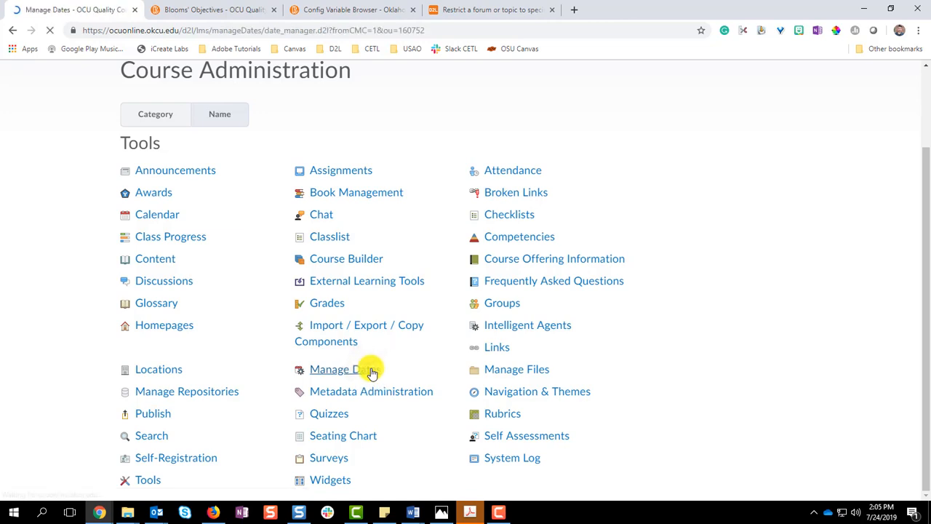
In the Manage Dates table, check the Assignments/Assessments content module row.
click(342, 369)
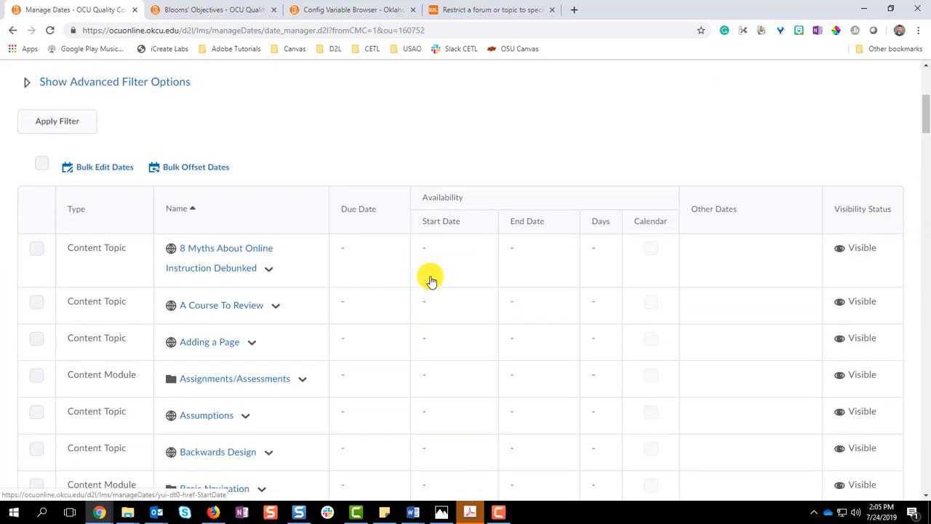
mouse_move(75, 259)
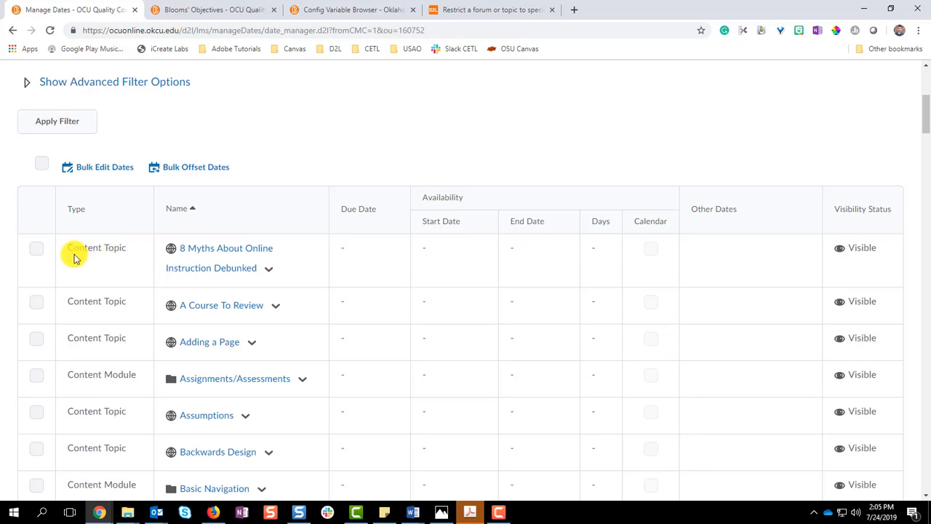
mouse_move(78, 252)
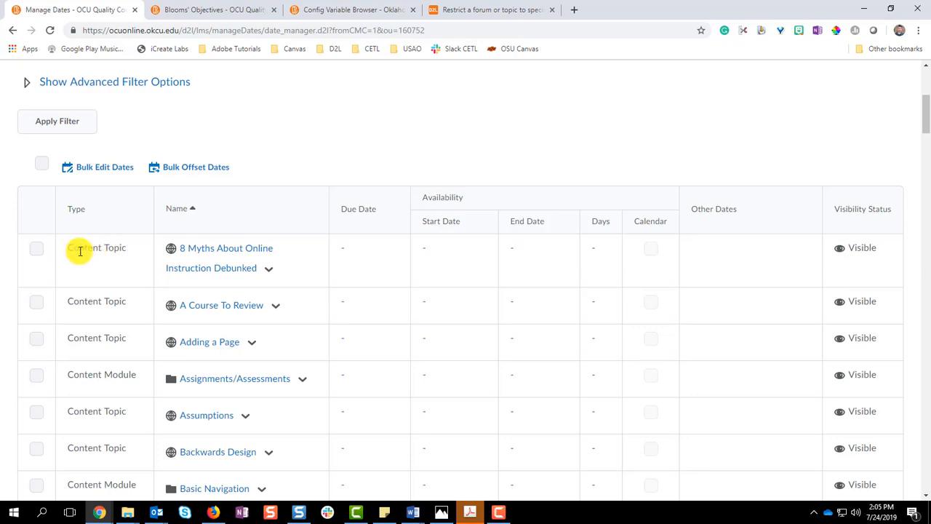
mouse_move(262, 253)
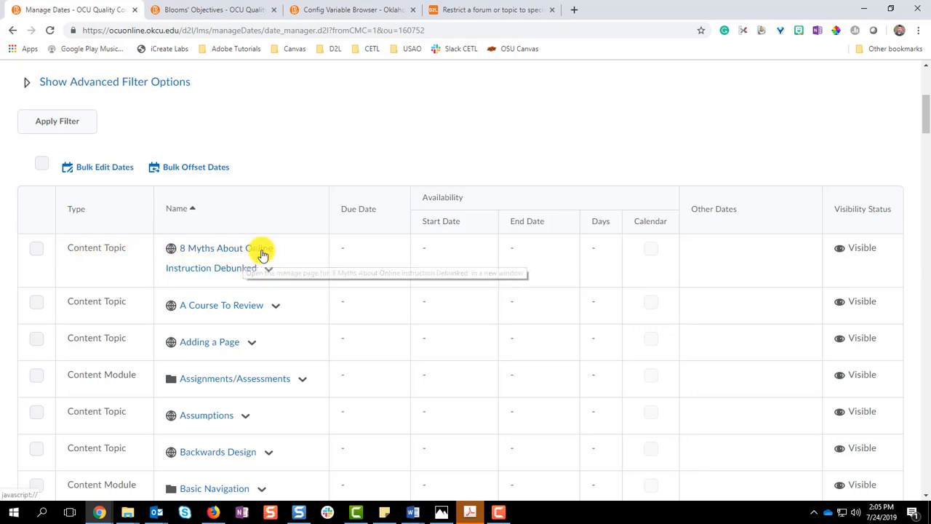
scroll(down, 3)
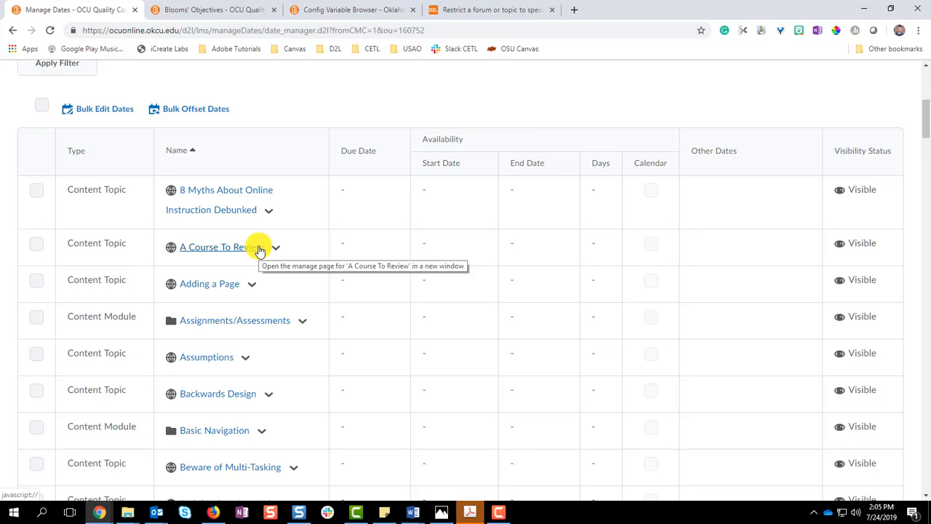
mouse_move(90, 314)
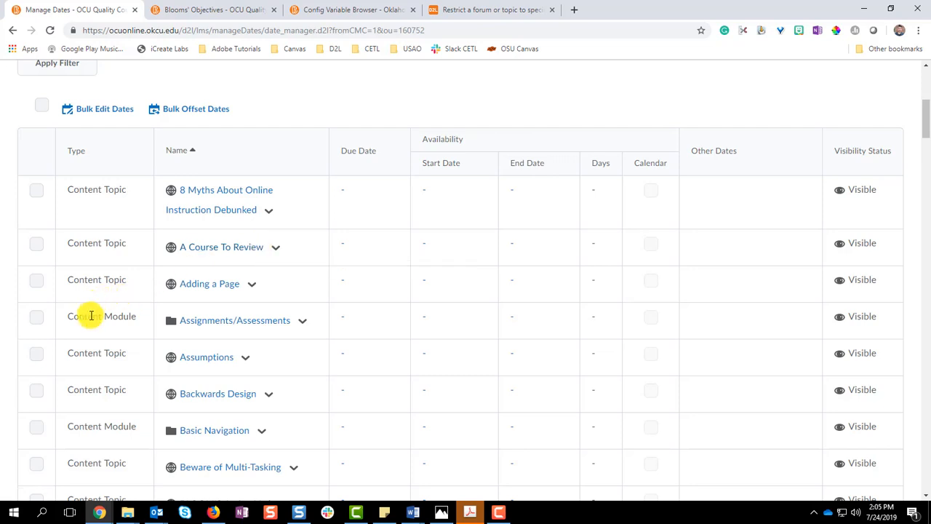
mouse_move(87, 316)
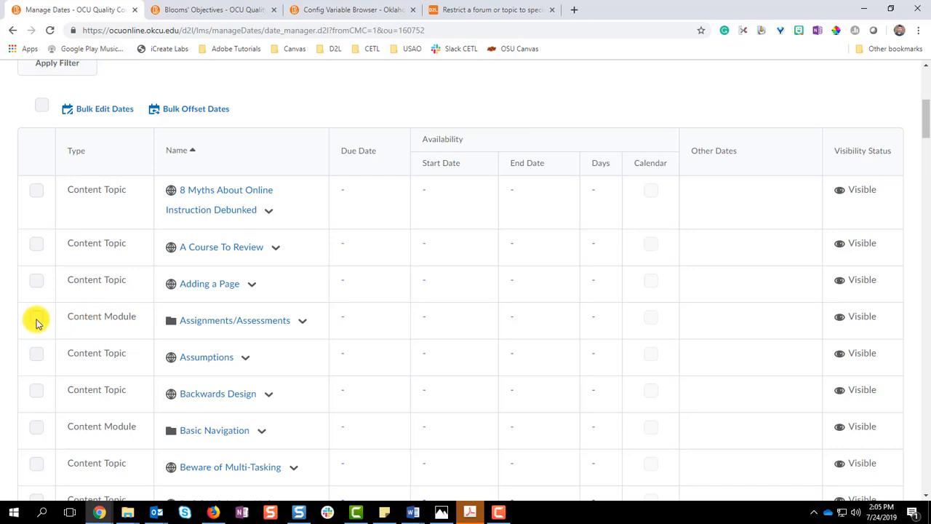
click(36, 320)
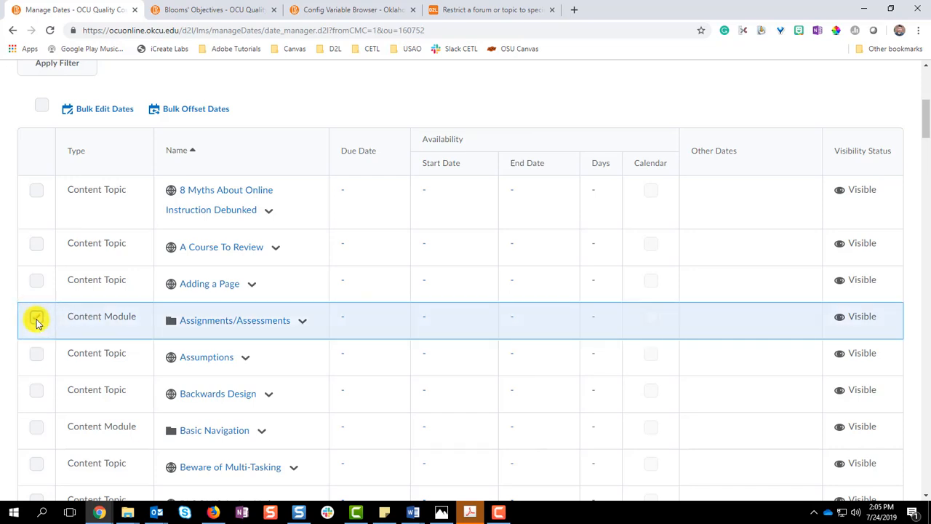
Edit Dates for Assignments/Assessments, clear Has Due Date and Has End Date, and save successfully.
click(36, 317)
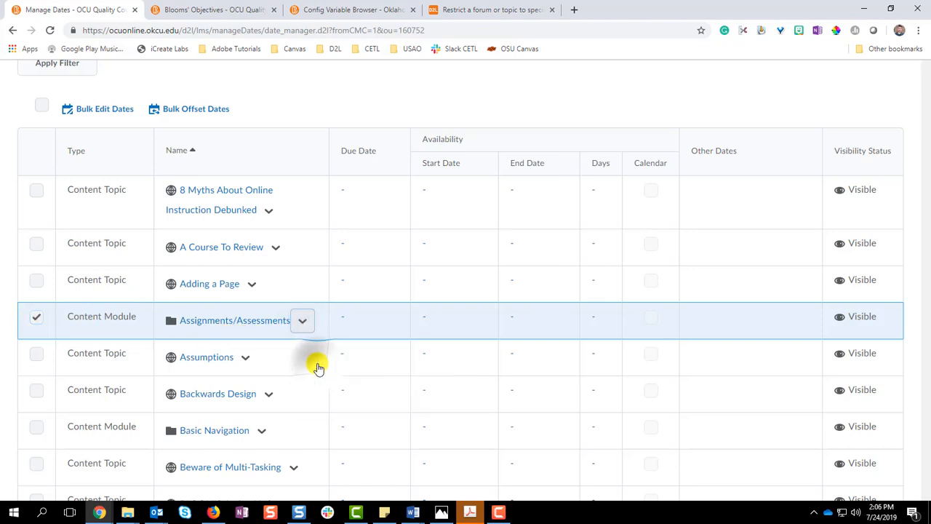
click(302, 320)
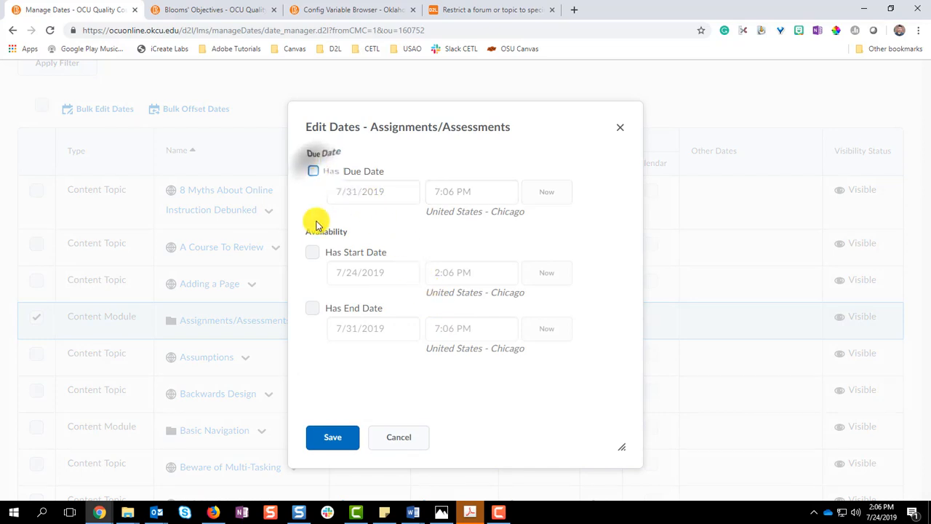
click(312, 252)
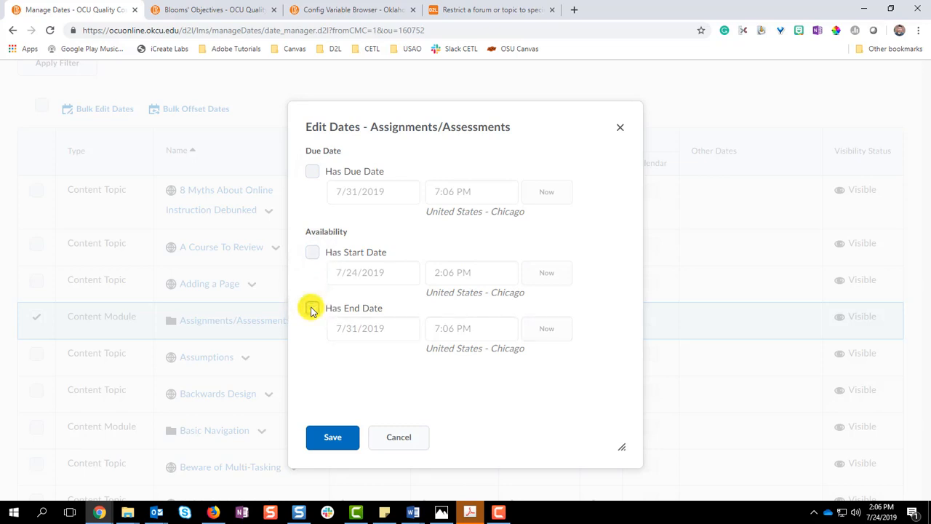
click(312, 307)
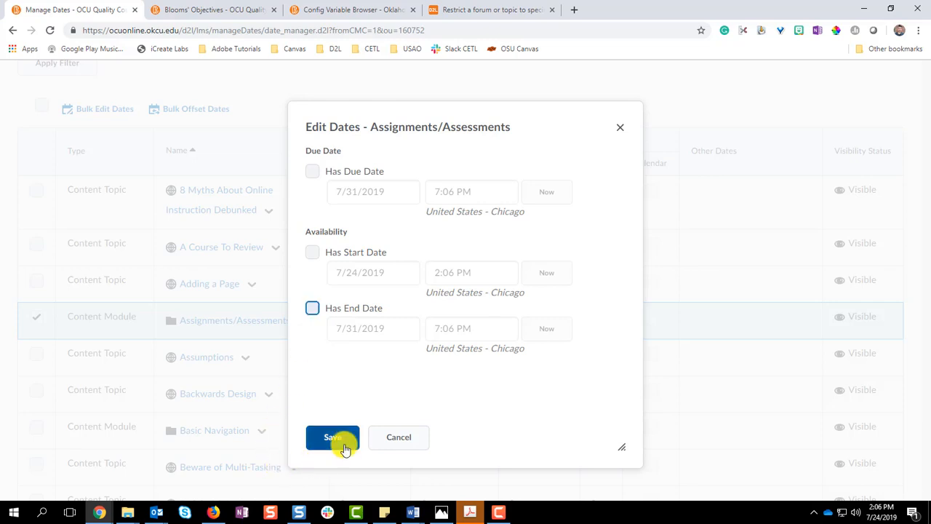
click(332, 437)
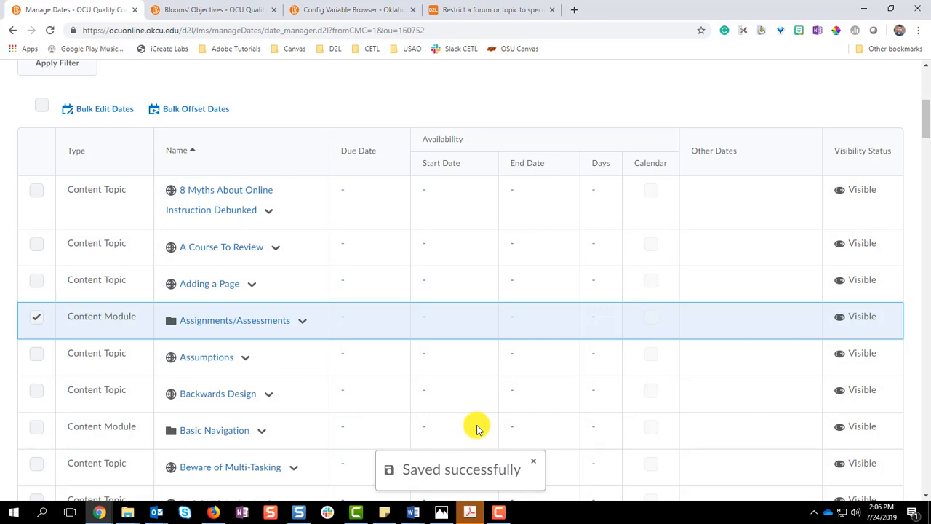
click(532, 463)
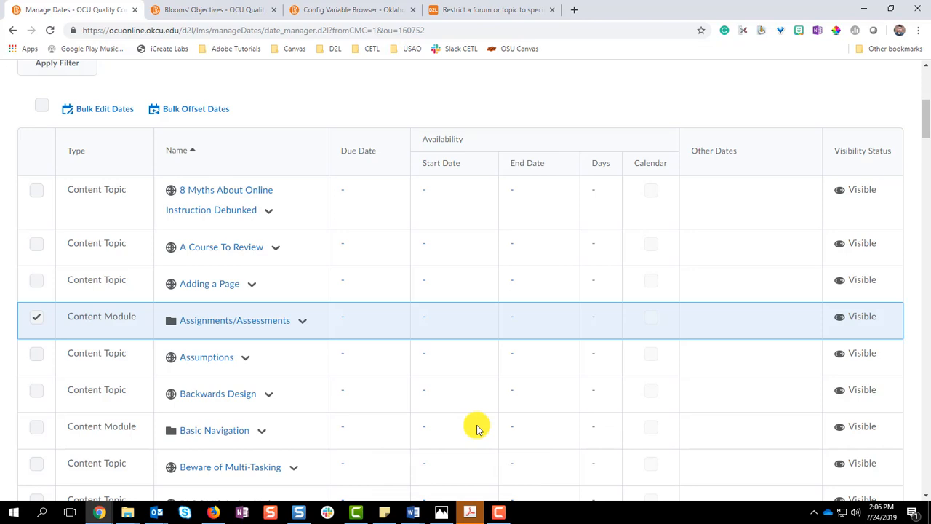